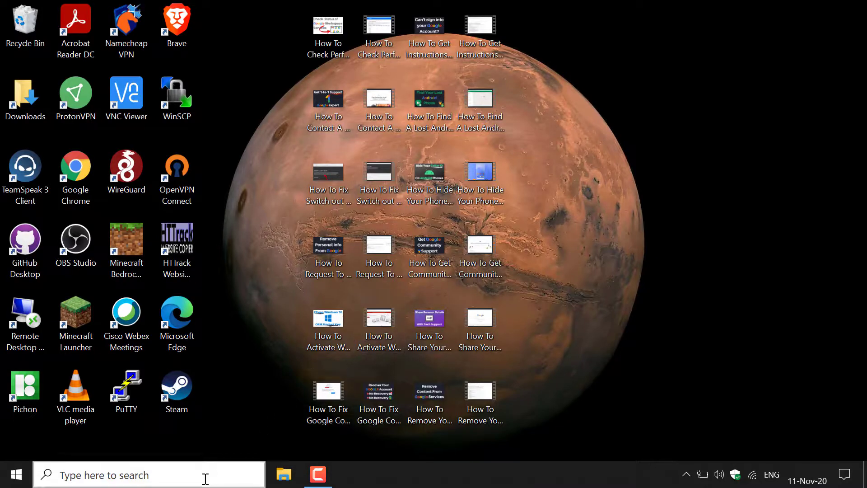
- Search Windows for "file explorer" from the taskbar search box
{"action": "left_click", "coordinate": [139, 474]}
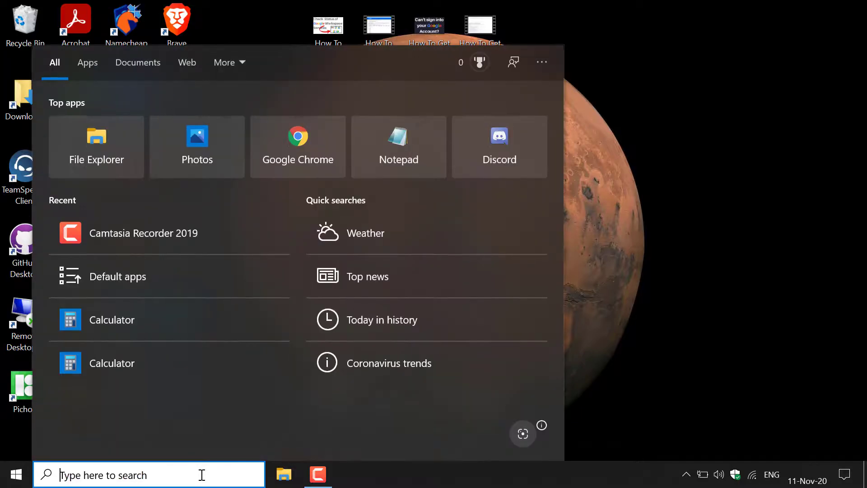
{"action": "type", "text": "file explorer"}
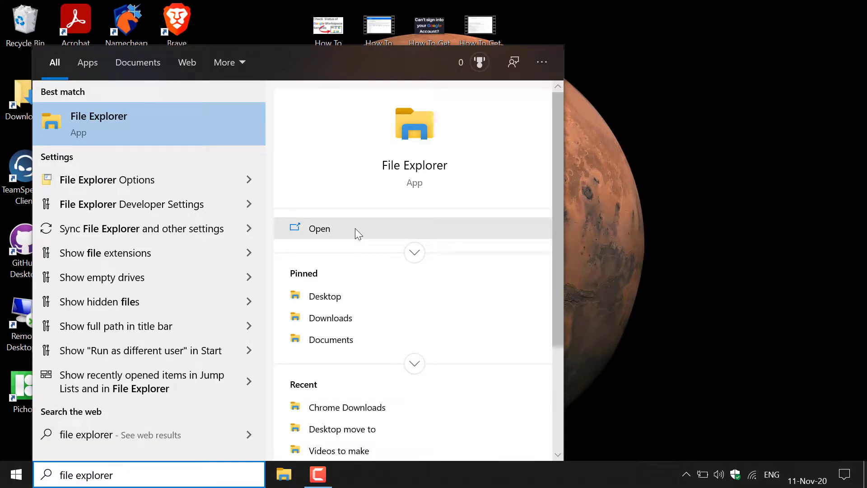
- Launch File Explorer at Quick access and show its View tab options
{"action": "left_click", "coordinate": [319, 229]}
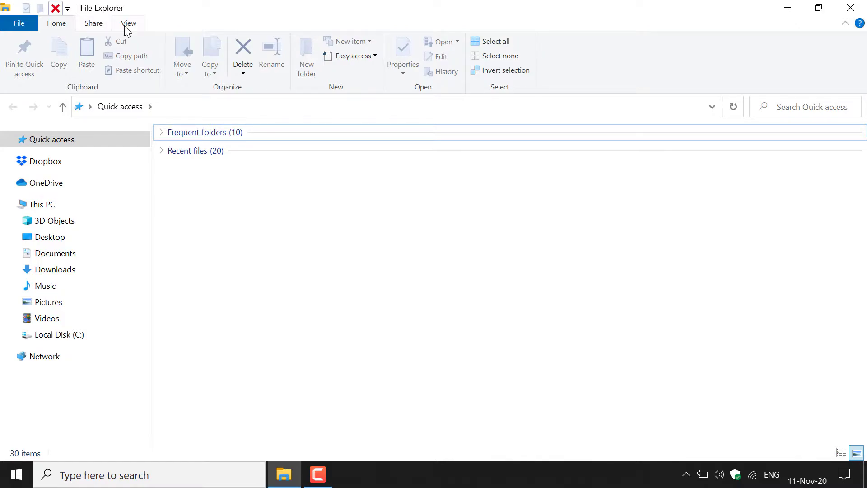
{"action": "left_click", "coordinate": [128, 23]}
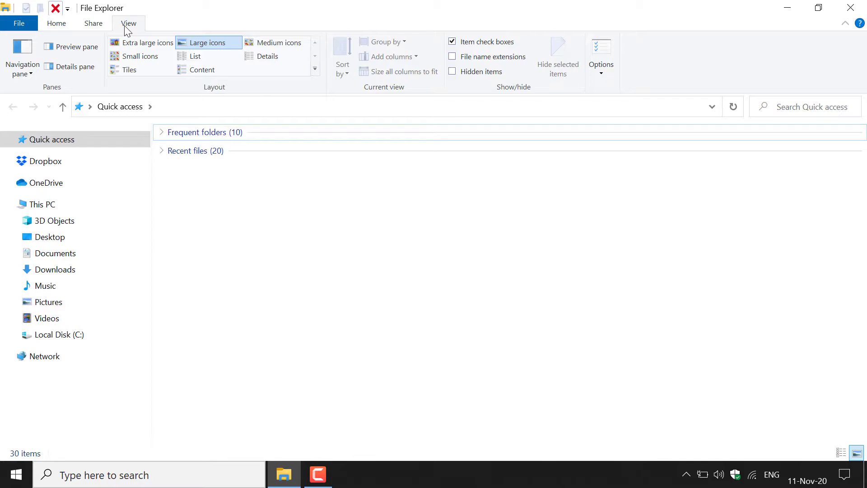
{"action": "mouse_move", "coordinate": [590, 94]}
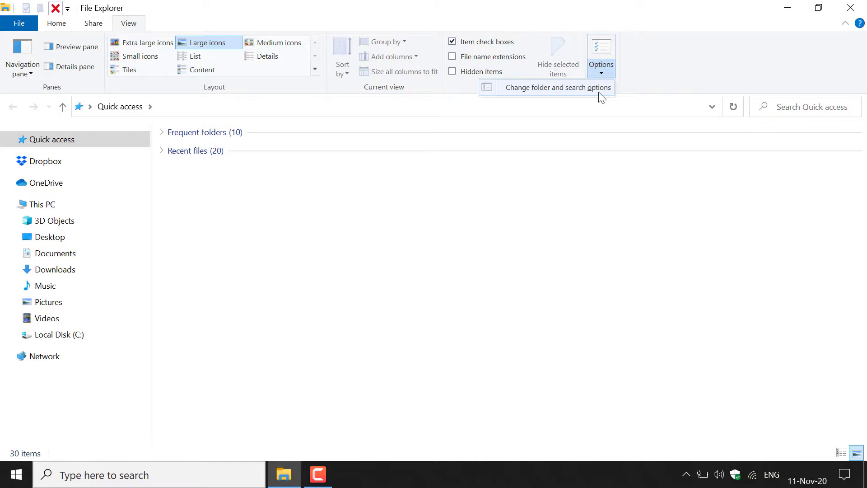
- Open 'Change folder and search options' and drag the Folder Options dialog to the centre
{"action": "left_click", "coordinate": [557, 87]}
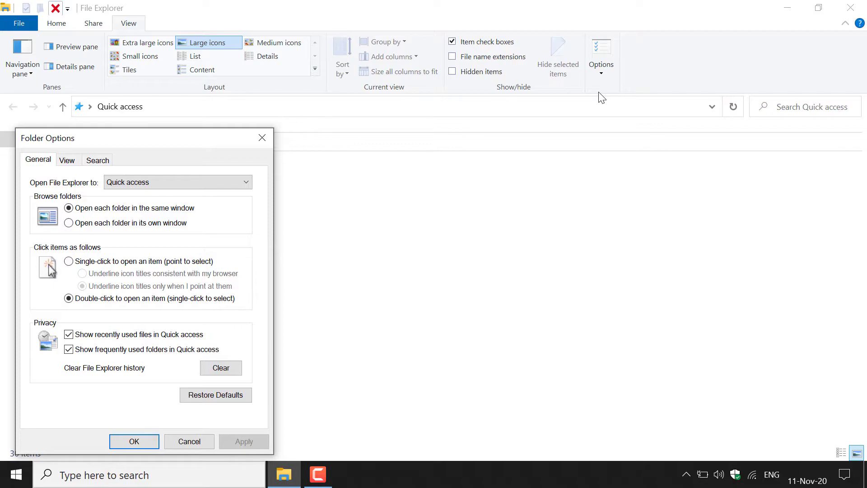
{"action": "left_click_drag", "start_coordinate": [48, 138], "coordinate": [324, 91]}
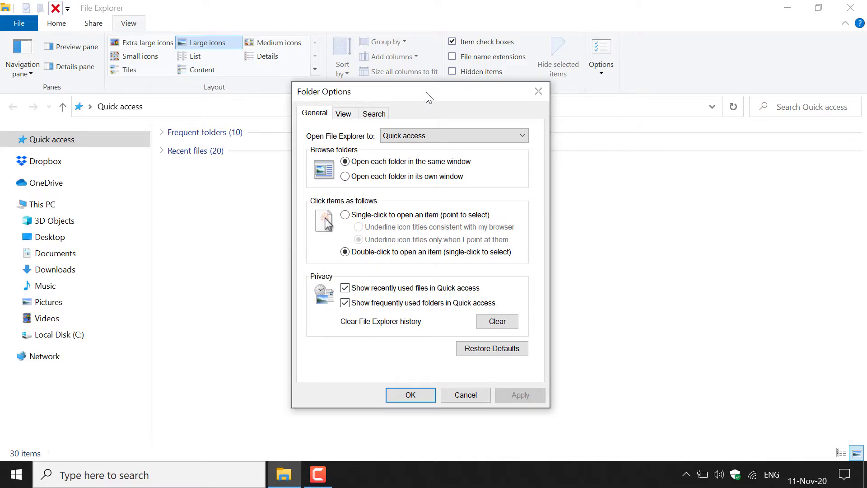
- Show the View page of Folder Options with its advanced file and folder settings
{"action": "left_click", "coordinate": [343, 113]}
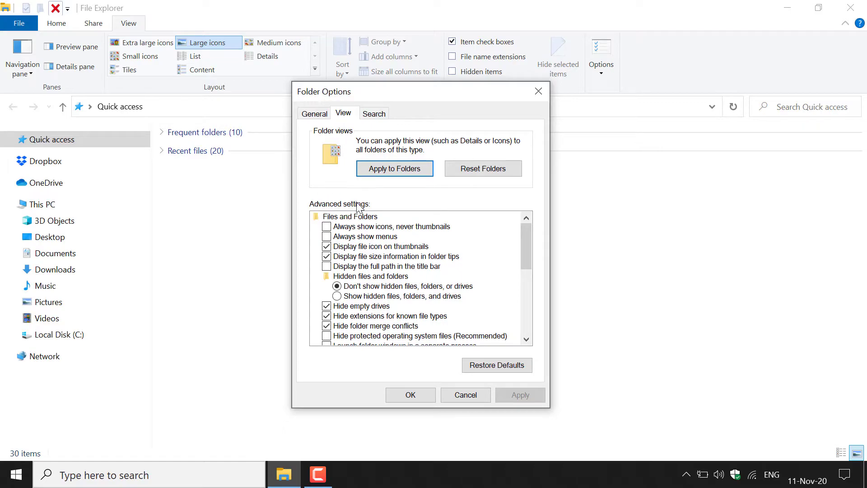
{"action": "mouse_move", "coordinate": [352, 222]}
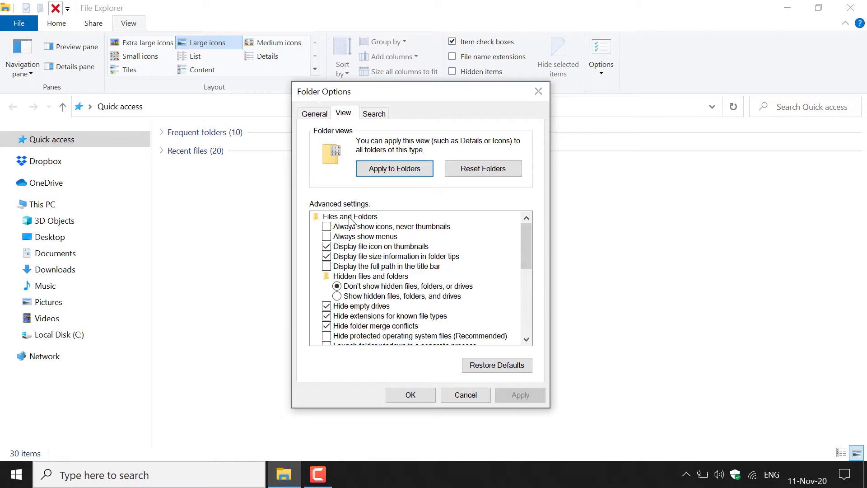
{"action": "mouse_move", "coordinate": [380, 217]}
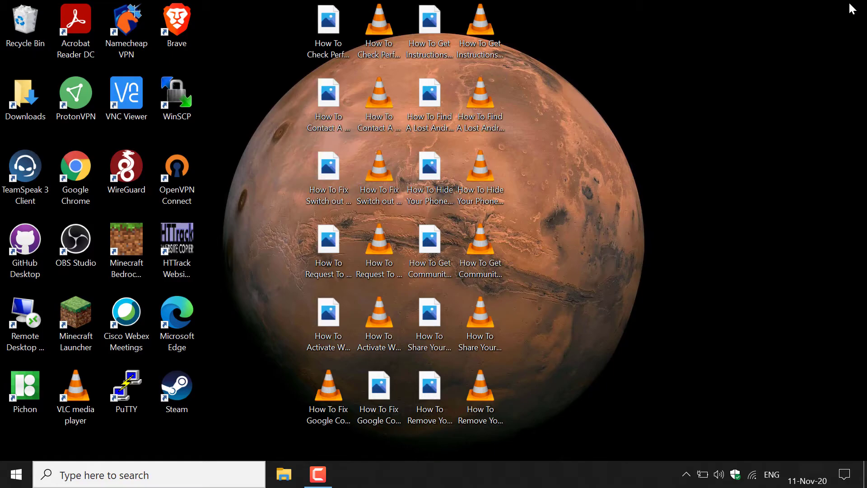
- Select two how-to video files on the desktop to confirm they show generic icons
{"action": "left_click", "coordinate": [328, 22]}
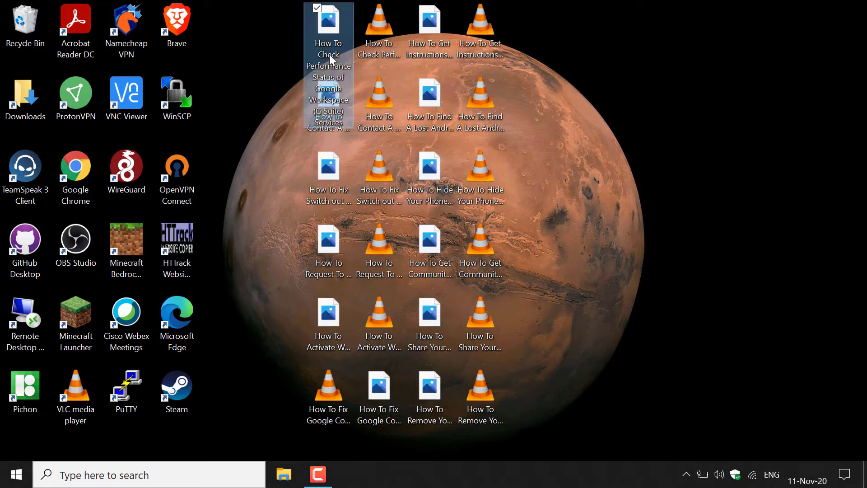
{"action": "left_click", "coordinate": [378, 25]}
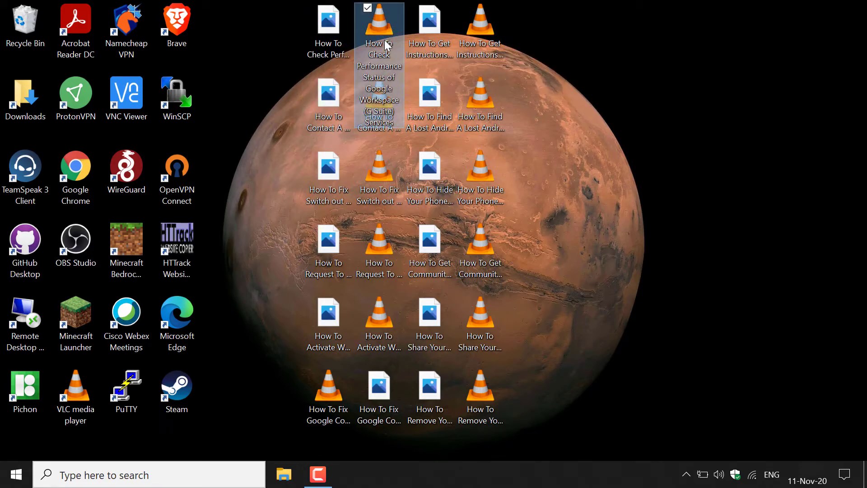
{"action": "mouse_move", "coordinate": [379, 33]}
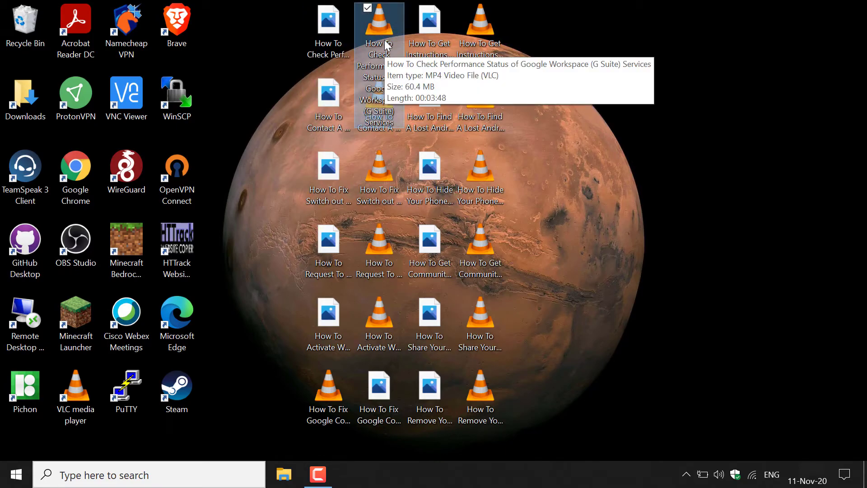